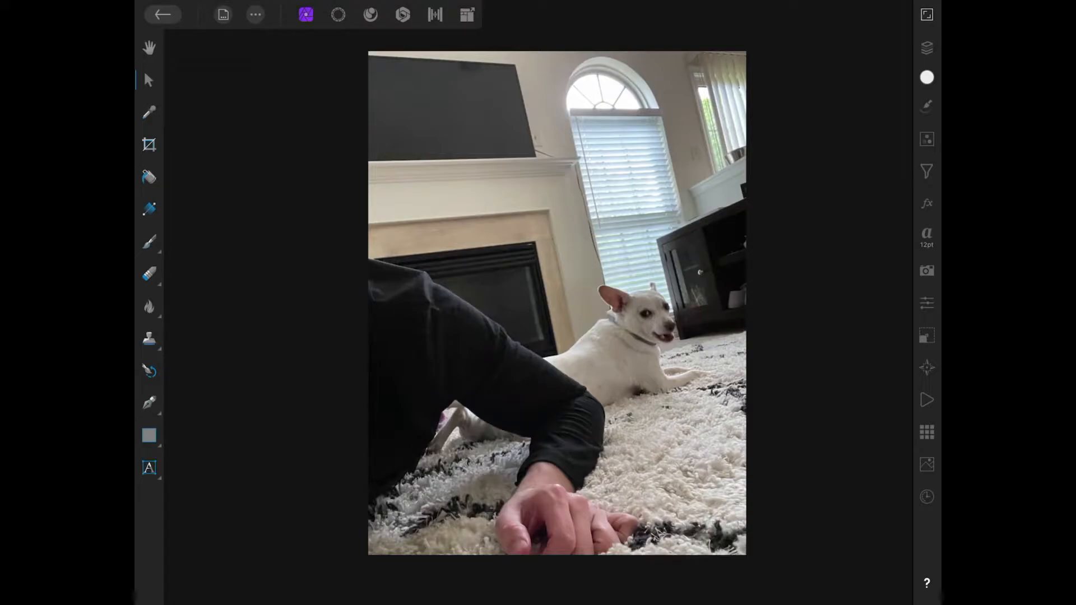
# - Select the Heart shape from the Rectangle tool's shape list
pyautogui.click(149, 436)
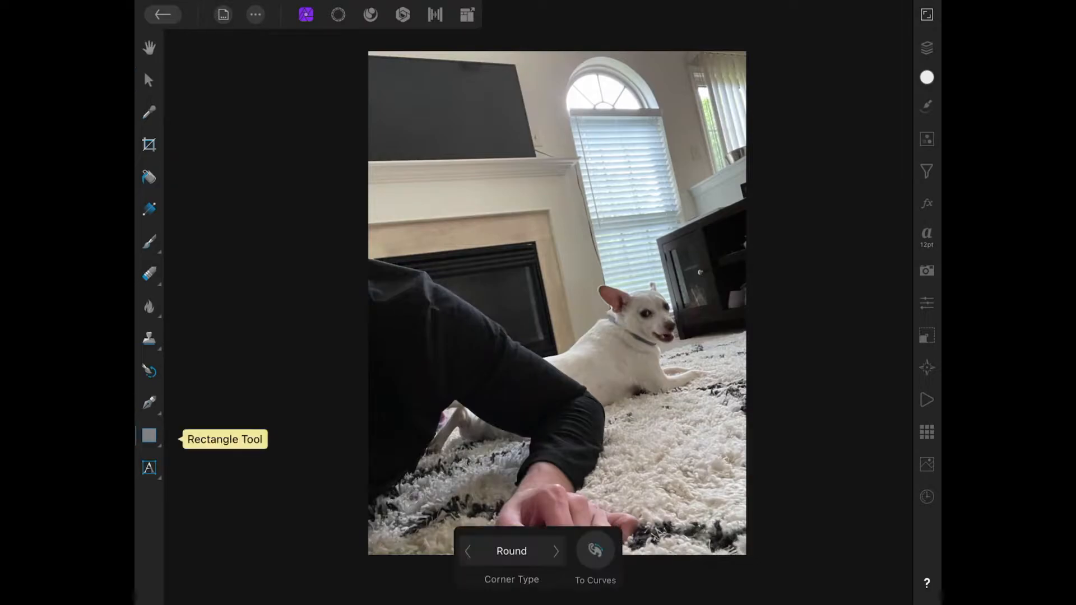
pyautogui.click(148, 437)
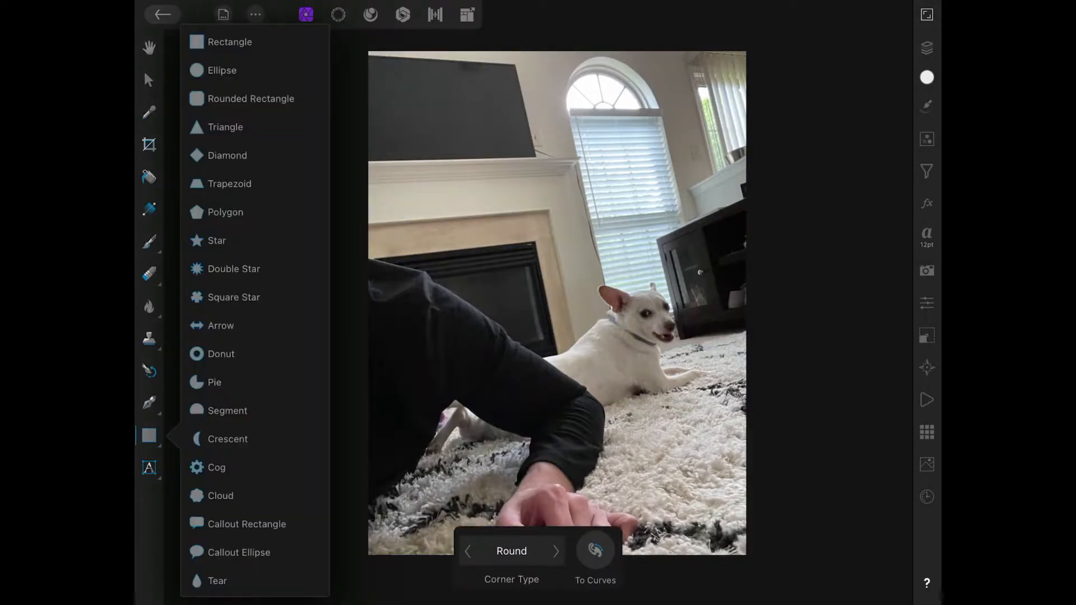
pyautogui.scroll(-3)
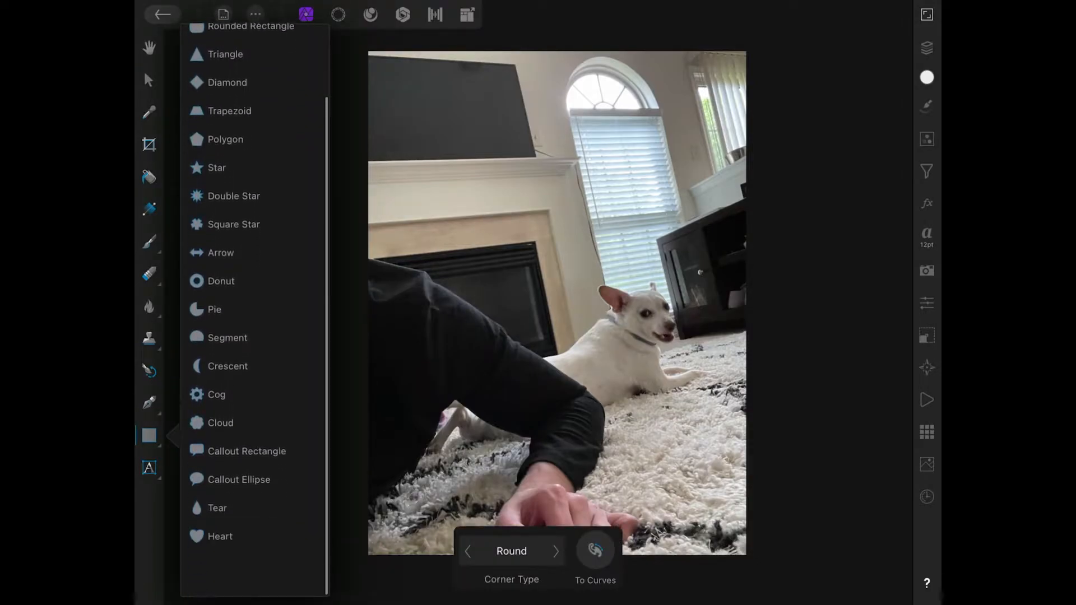
pyautogui.scroll(-3)
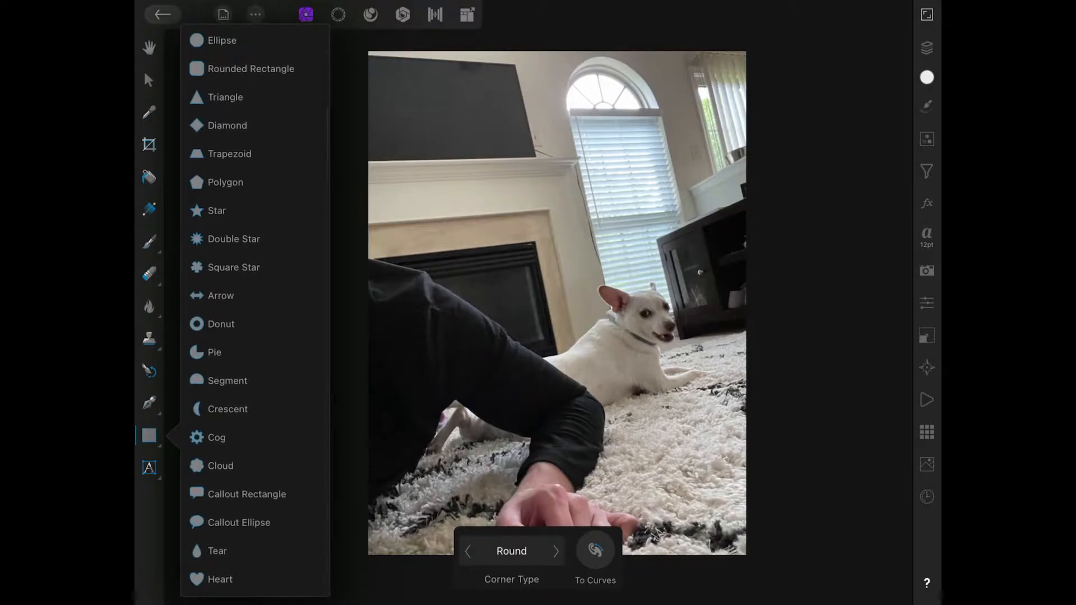
pyautogui.click(220, 579)
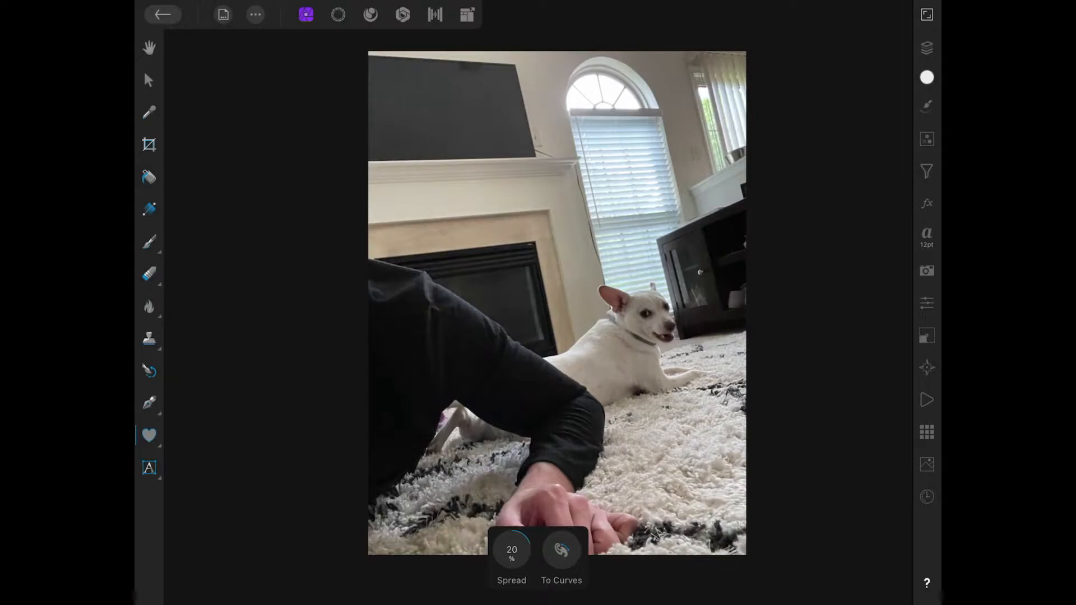
# - Drag out a large white heart over the middle of the dog photo
pyautogui.moveTo(468, 201); pyautogui.dragTo(626, 337)
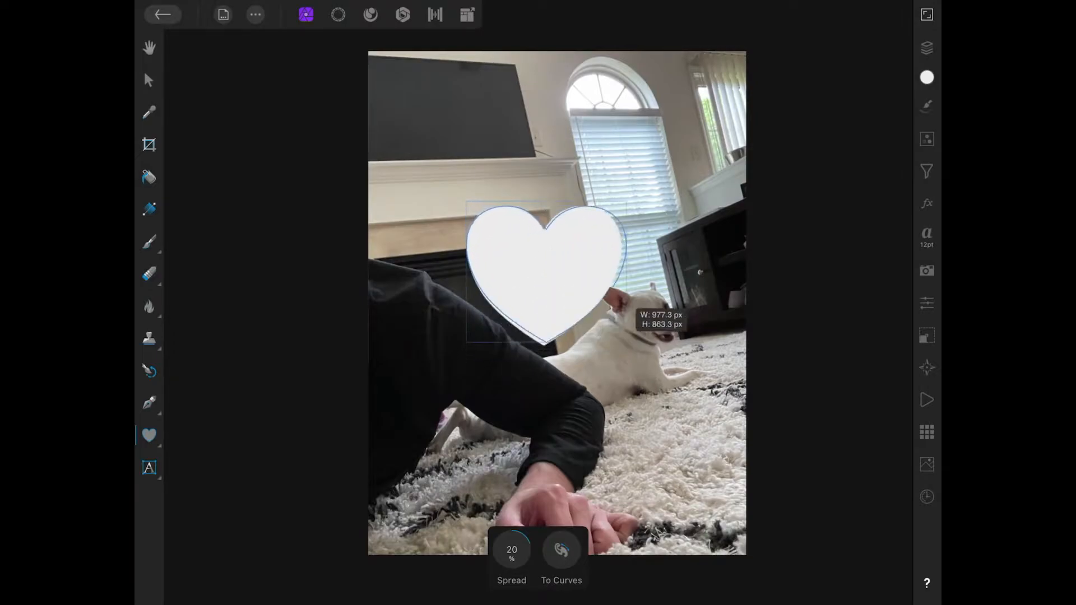
pyautogui.moveTo(623, 336); pyautogui.dragTo(660, 396)
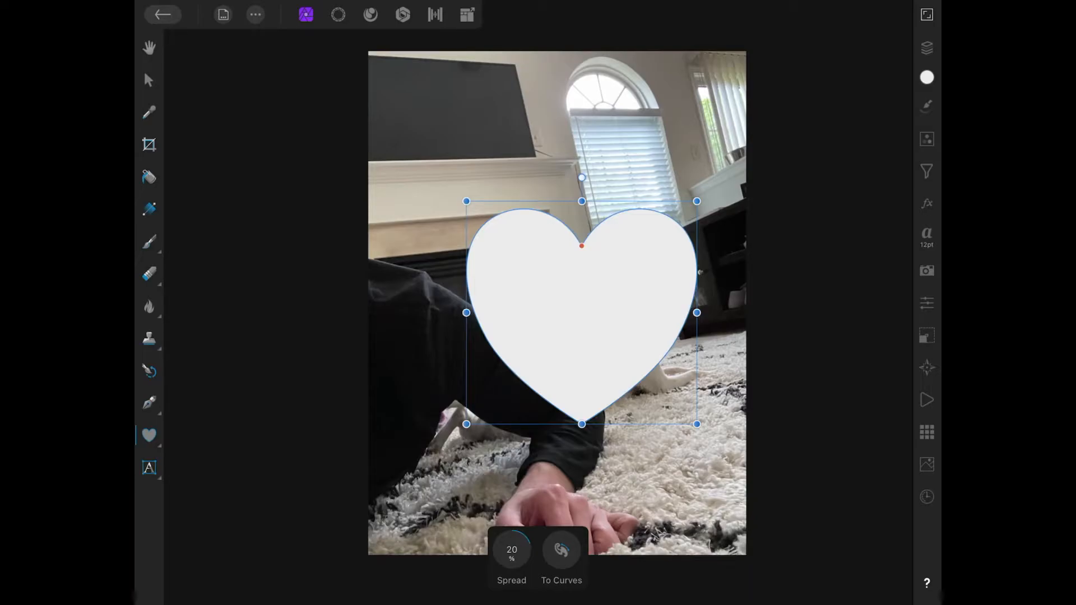
# - Fill the heart bright green and lower its opacity to about 65%
pyautogui.click(926, 77)
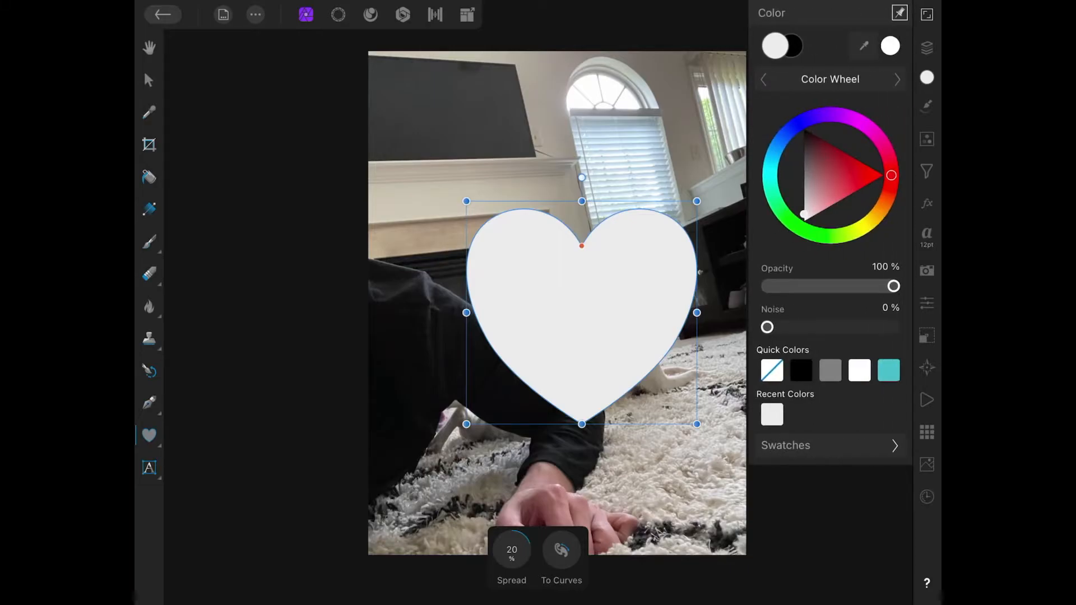
pyautogui.click(888, 188)
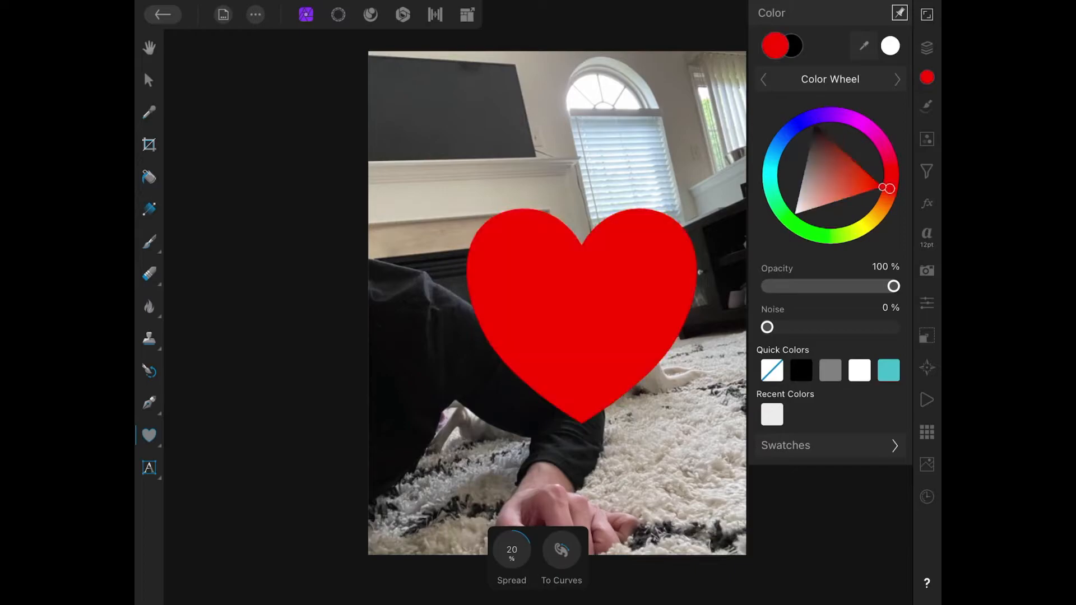
pyautogui.click(826, 234)
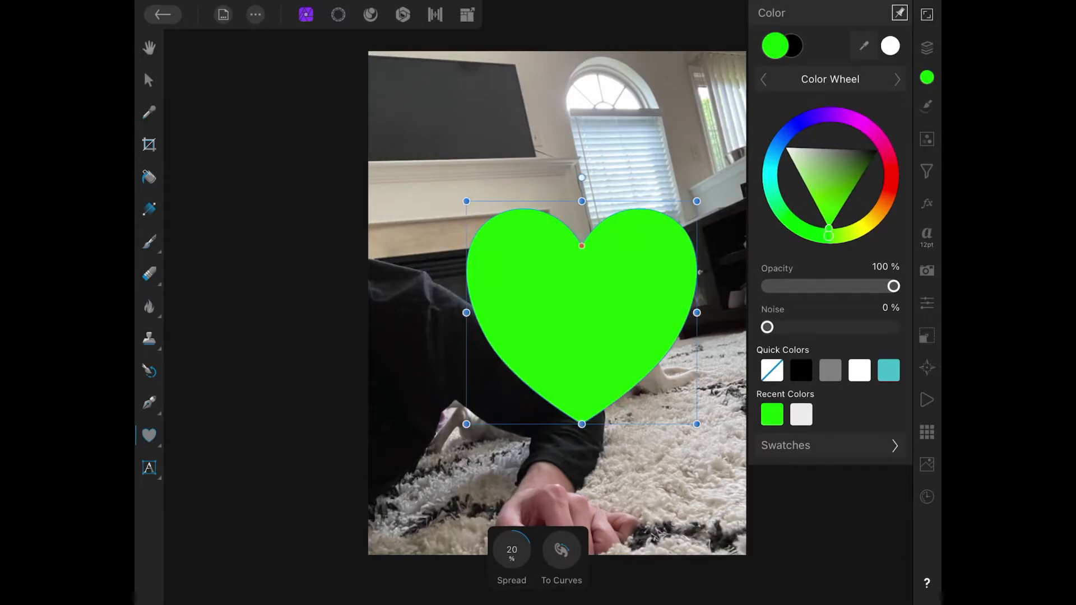
pyautogui.moveTo(893, 286); pyautogui.dragTo(864, 286)
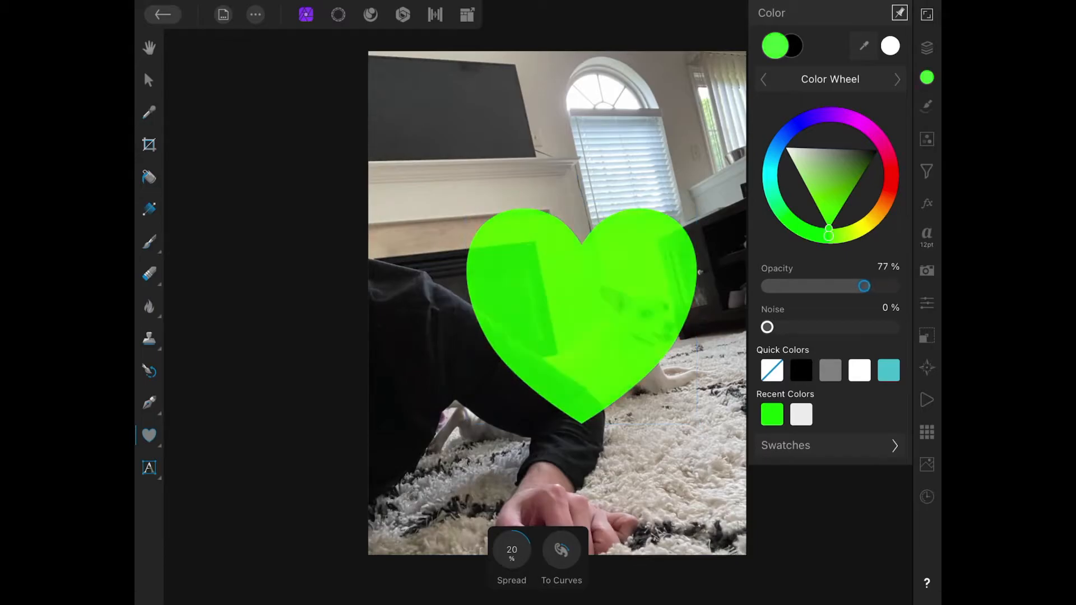
pyautogui.moveTo(862, 286); pyautogui.dragTo(848, 286)
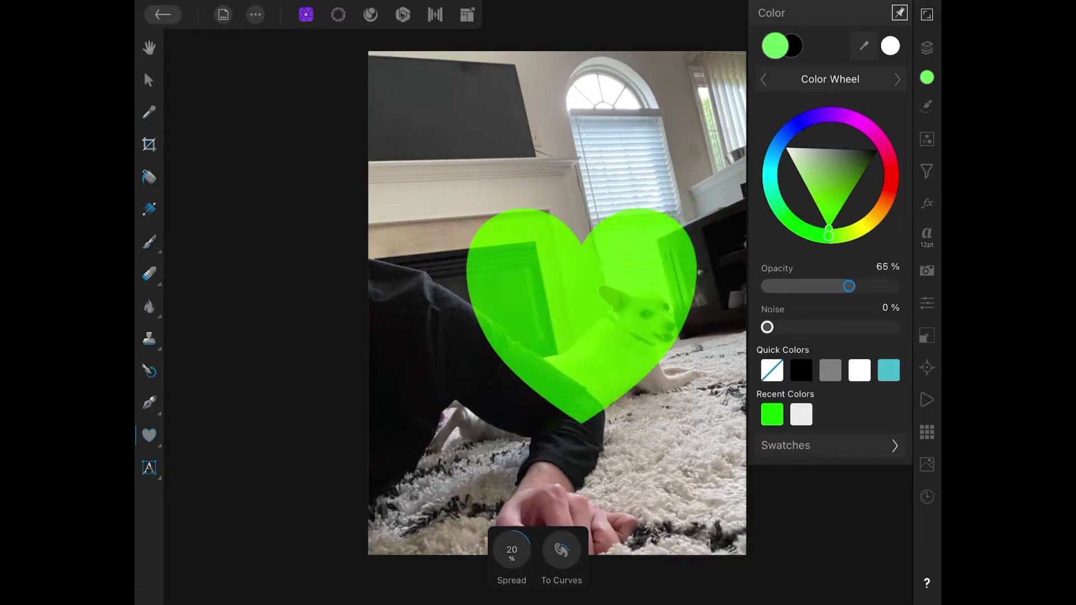
pyautogui.moveTo(849, 287); pyautogui.dragTo(831, 286)
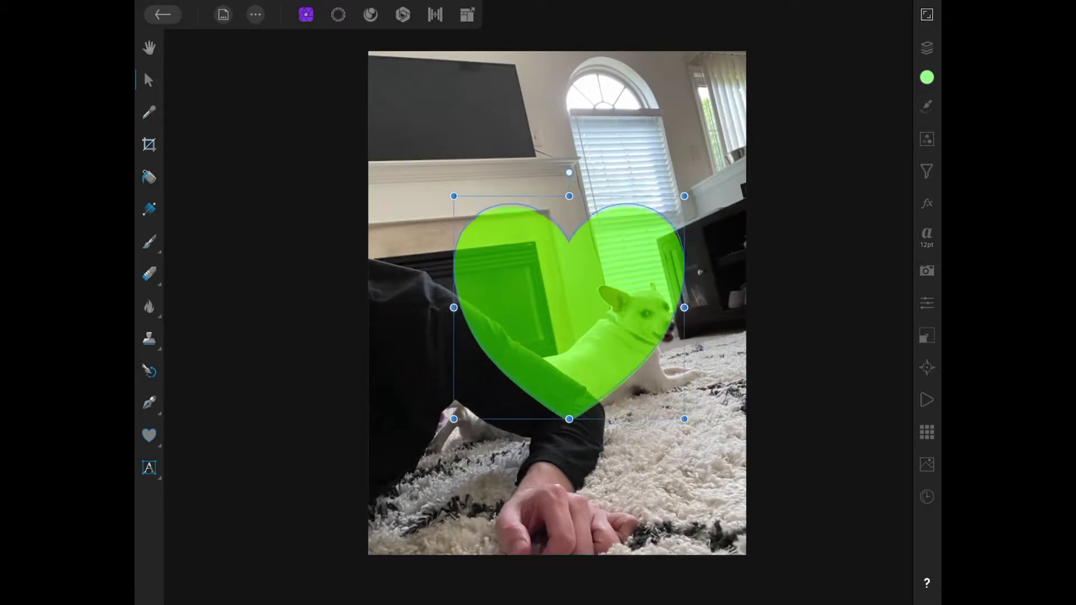
# - Move the green heart onto the dog and resize it to frame his head and body
pyautogui.moveTo(568, 308); pyautogui.dragTo(611, 330)
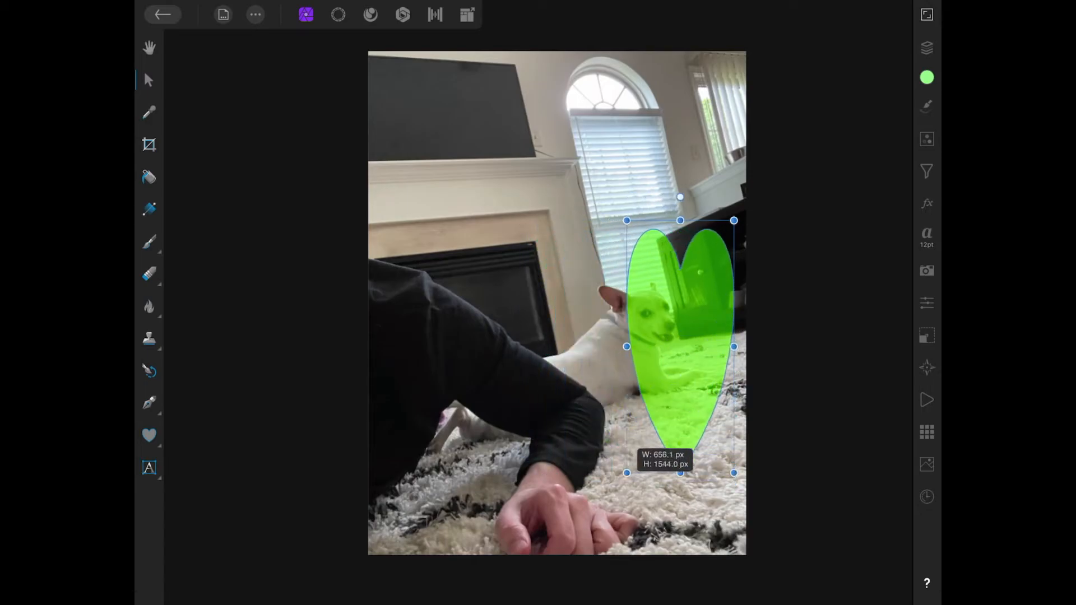
pyautogui.moveTo(679, 473); pyautogui.dragTo(672, 304)
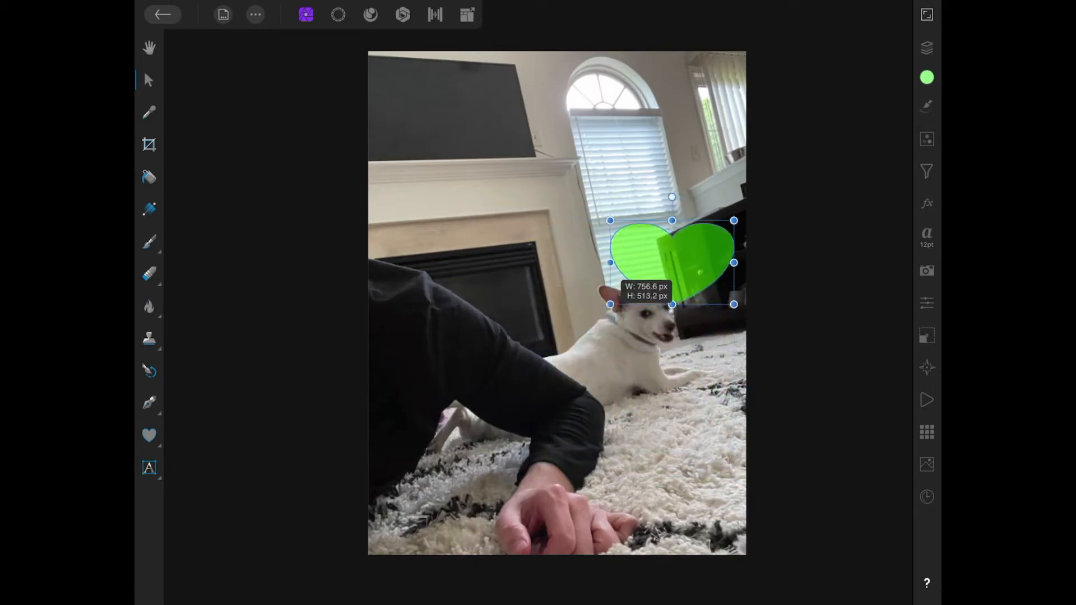
pyautogui.moveTo(671, 304); pyautogui.dragTo(652, 437)
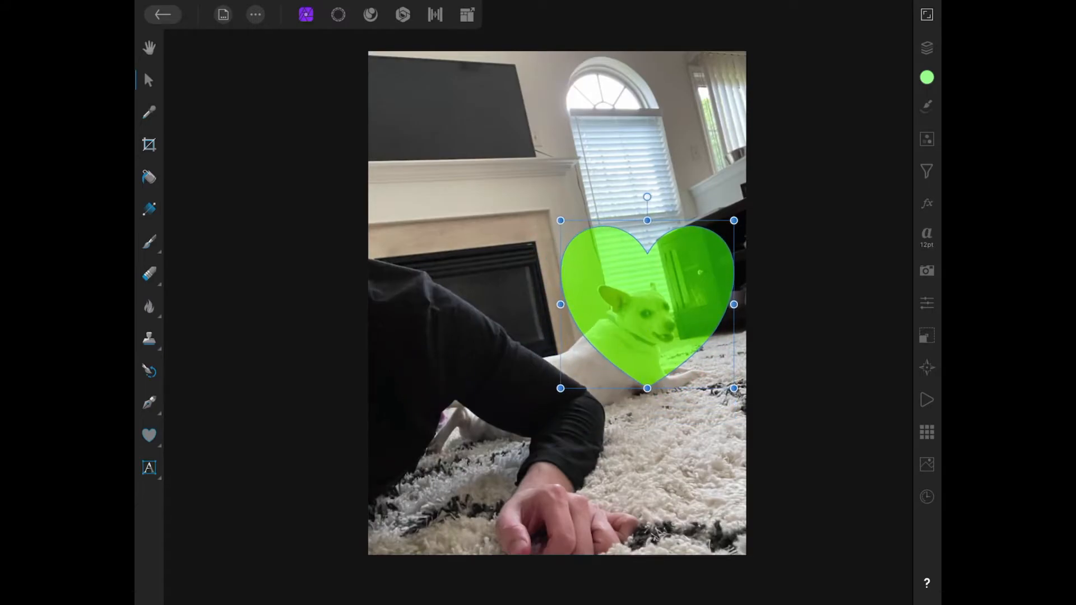
pyautogui.moveTo(647, 303); pyautogui.dragTo(636, 326)
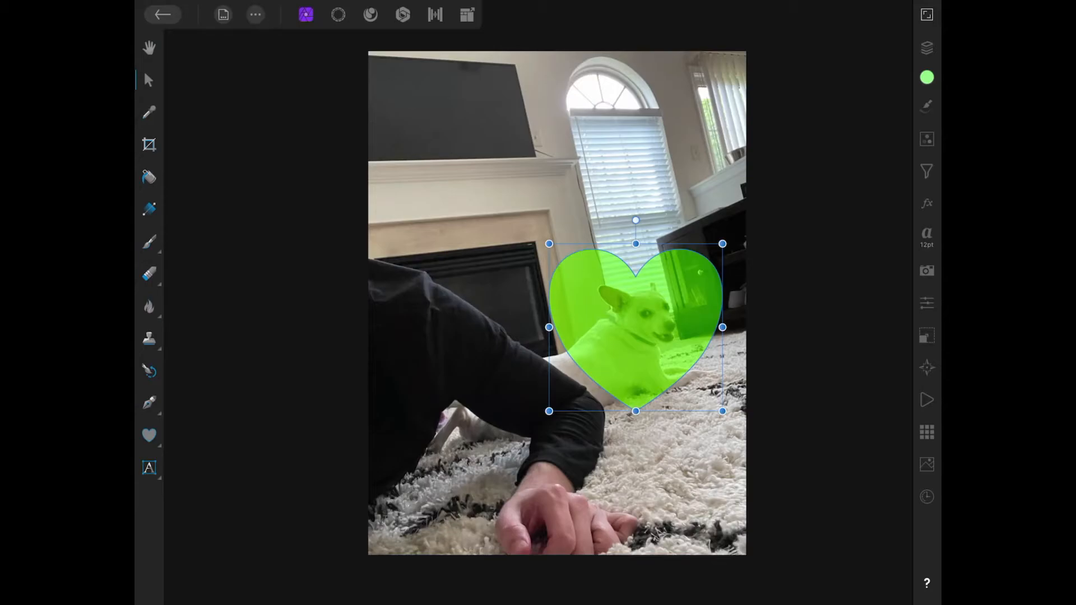
# - In the Layers studio, delete the extra white heart layer
pyautogui.click(926, 48)
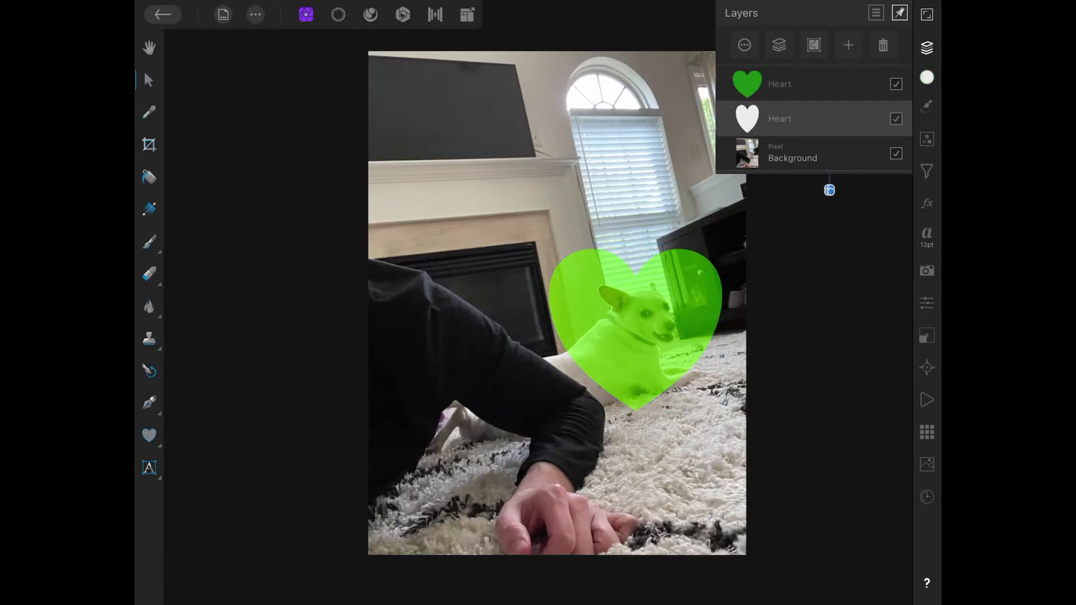
pyautogui.click(883, 46)
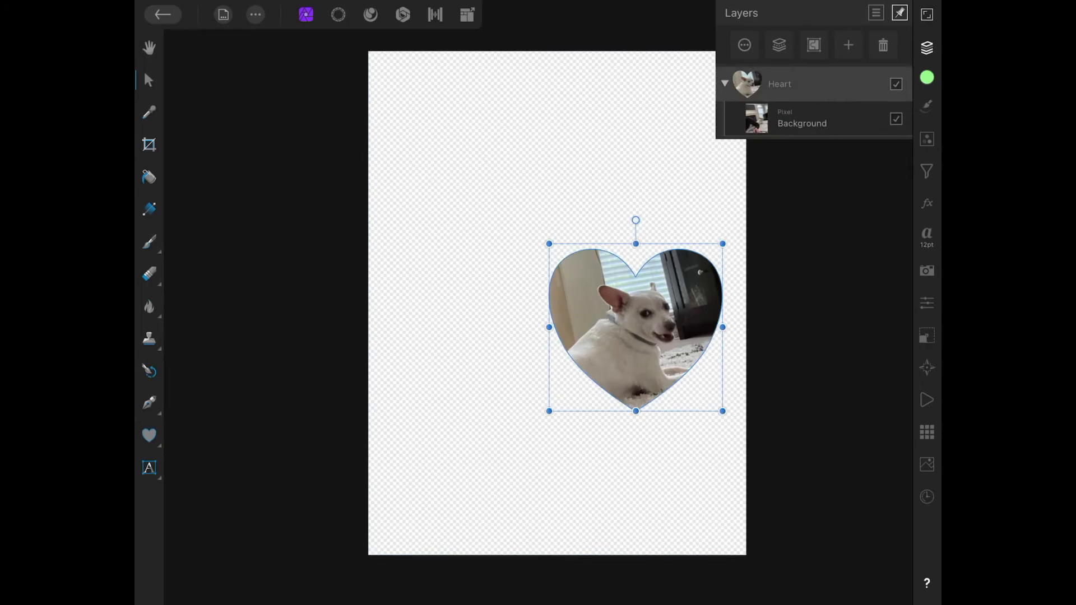
# - Move the dog-filled heart toward the canvas centre and enlarge it from a corner
pyautogui.click(802, 123)
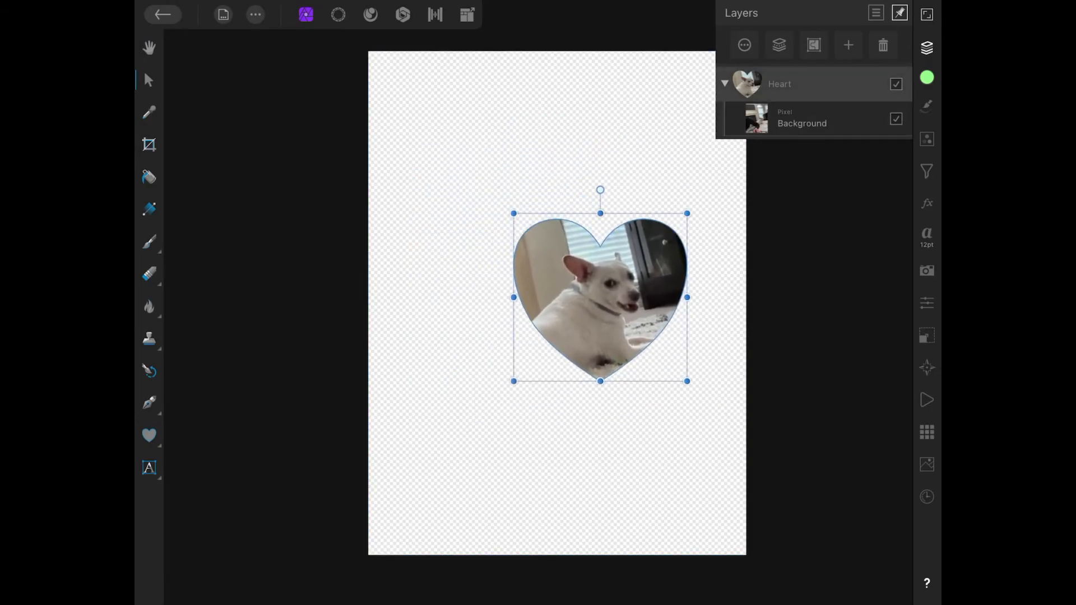
pyautogui.moveTo(600, 296); pyautogui.dragTo(556, 303)
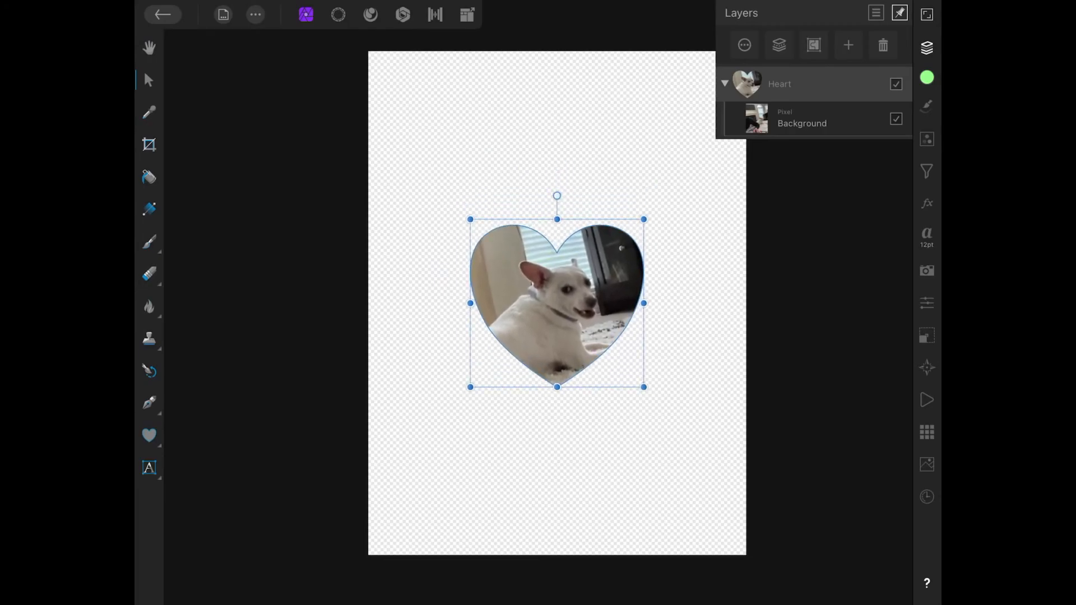
pyautogui.click(802, 123)
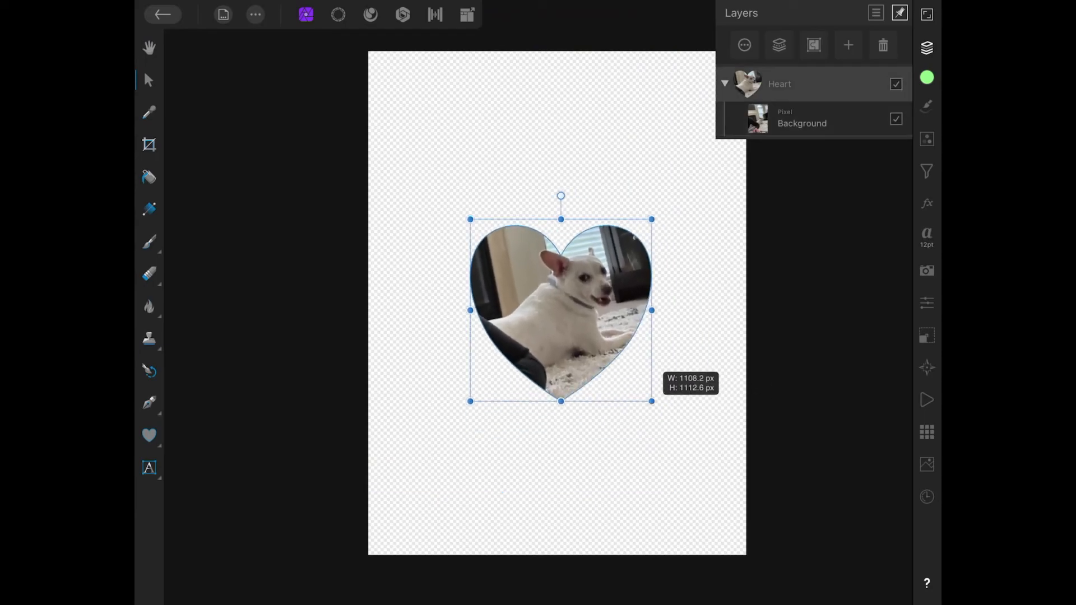
pyautogui.moveTo(651, 400); pyautogui.dragTo(694, 436)
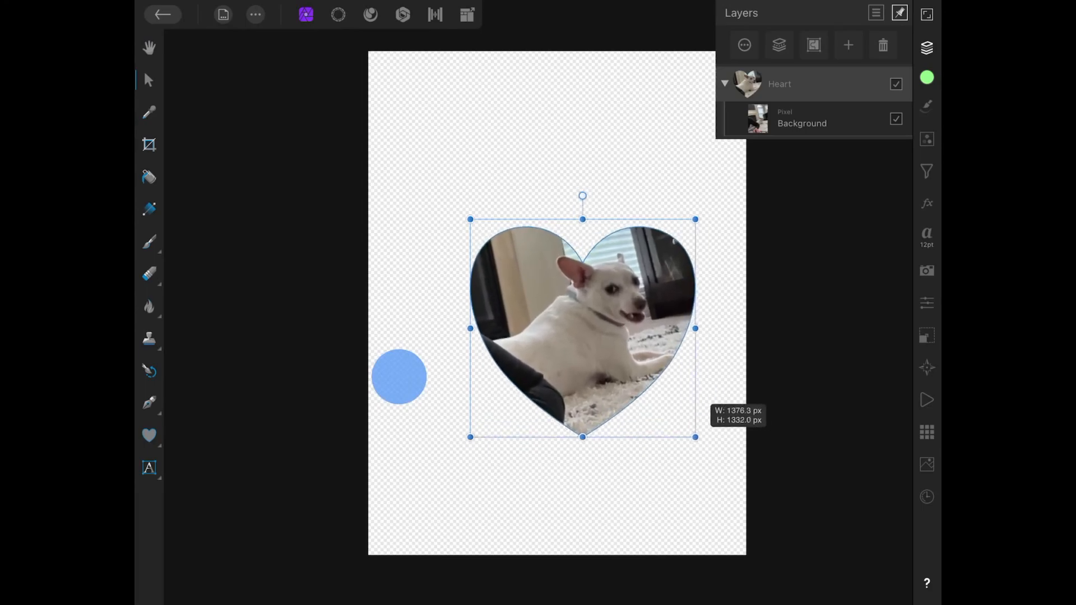